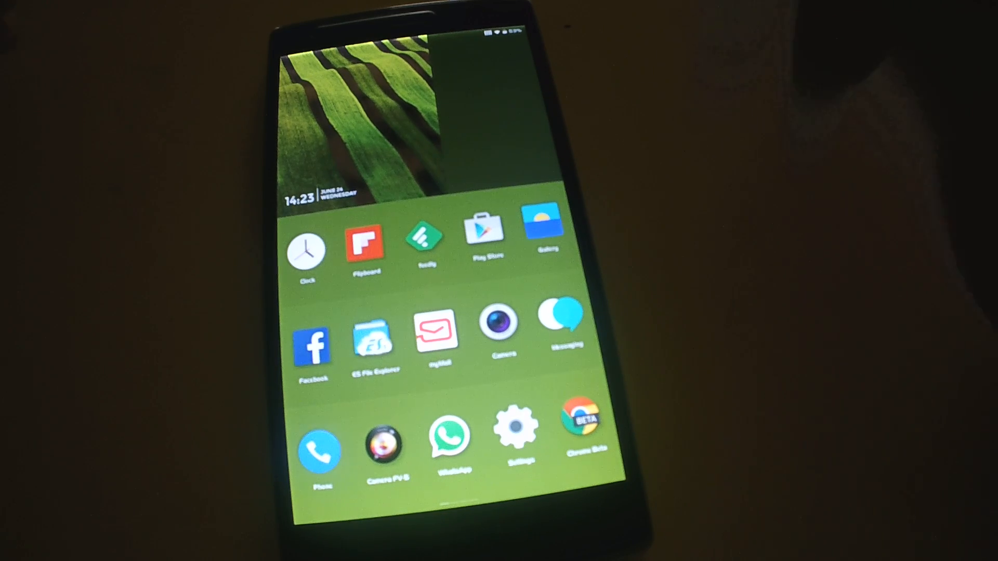
# Pull down the quick settings shade with Wi-Fi, Bluetooth toggles and the brightness slider.
pyautogui.hscroll(-3)
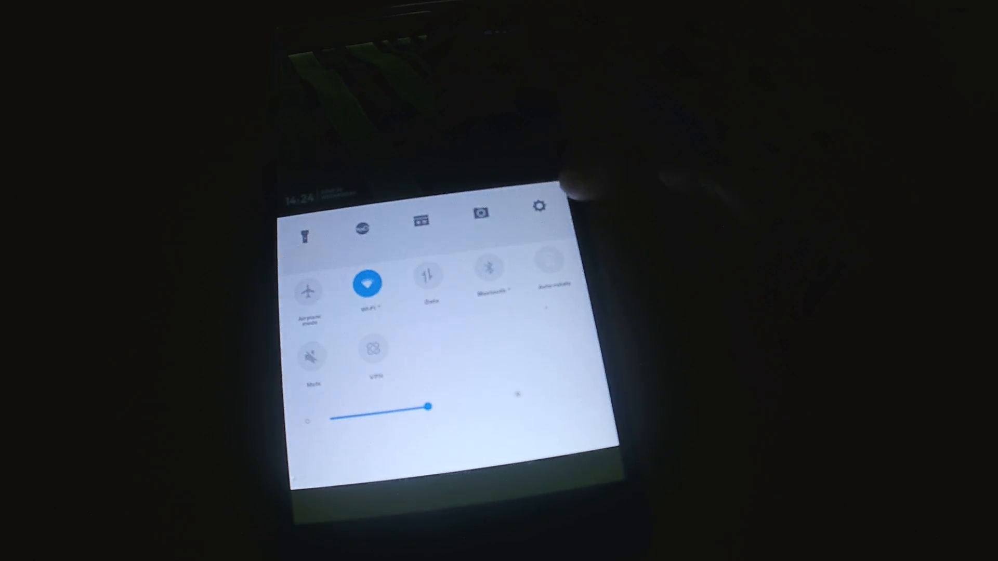
# View About phone (H2OS, Android 5.0.2) from the gear icon, then return to the main Settings list.
pyautogui.click(539, 209)
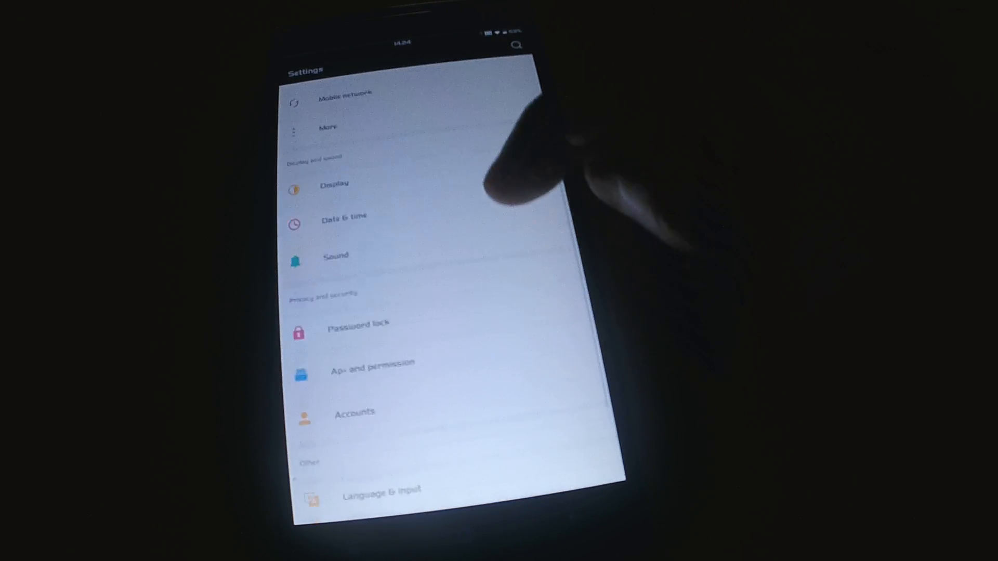
pyautogui.scroll(-3)
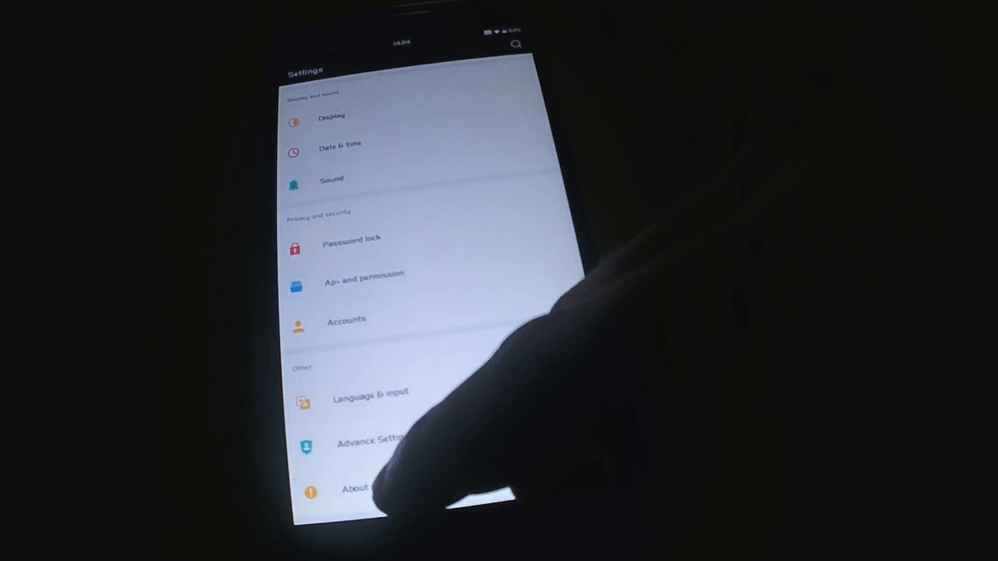
pyautogui.click(357, 491)
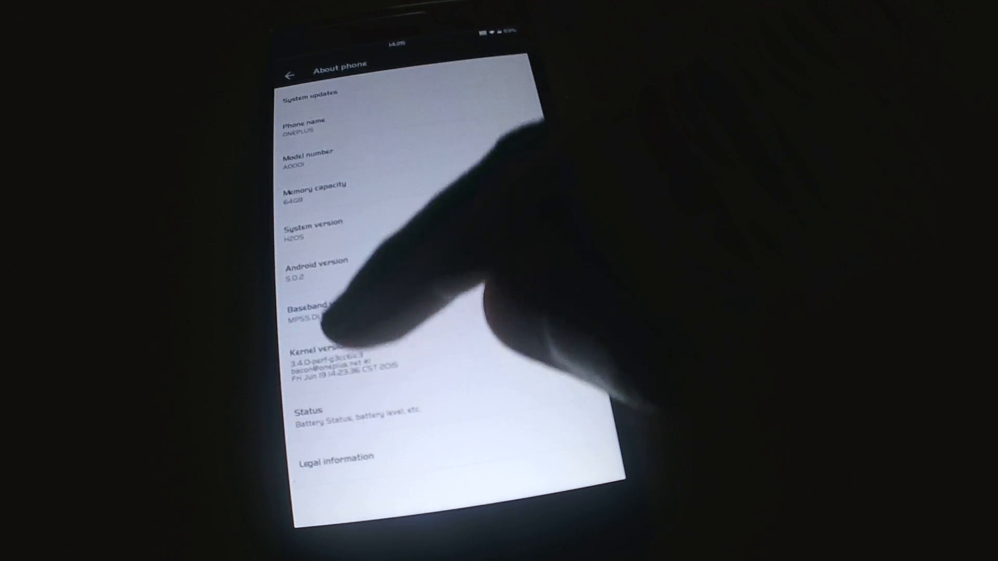
pyautogui.click(290, 74)
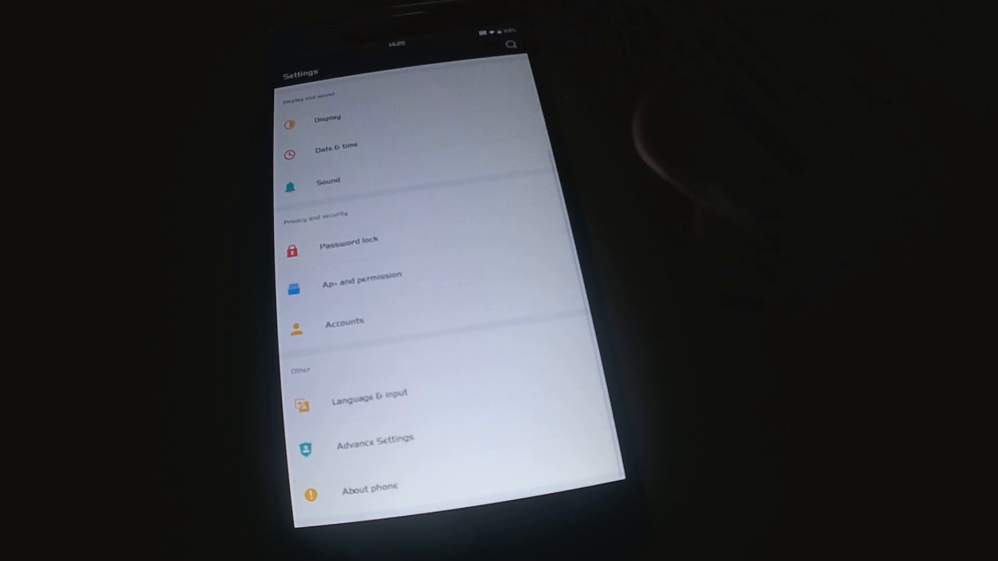
pyautogui.scroll(-3)
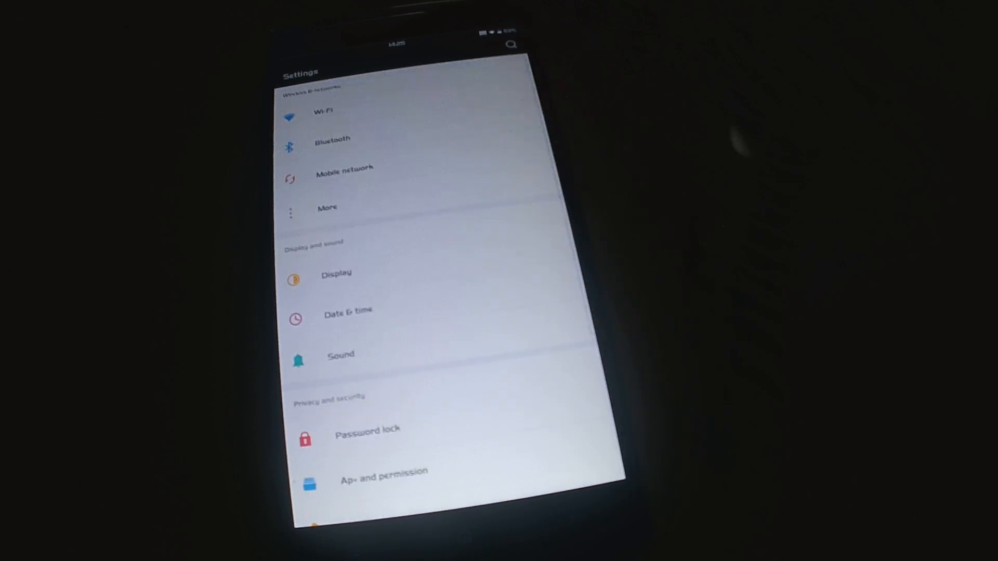
# View Advance Settings > Accessibility (sleep gestures, motion sensor, notification light) and back out.
pyautogui.scroll(-3)
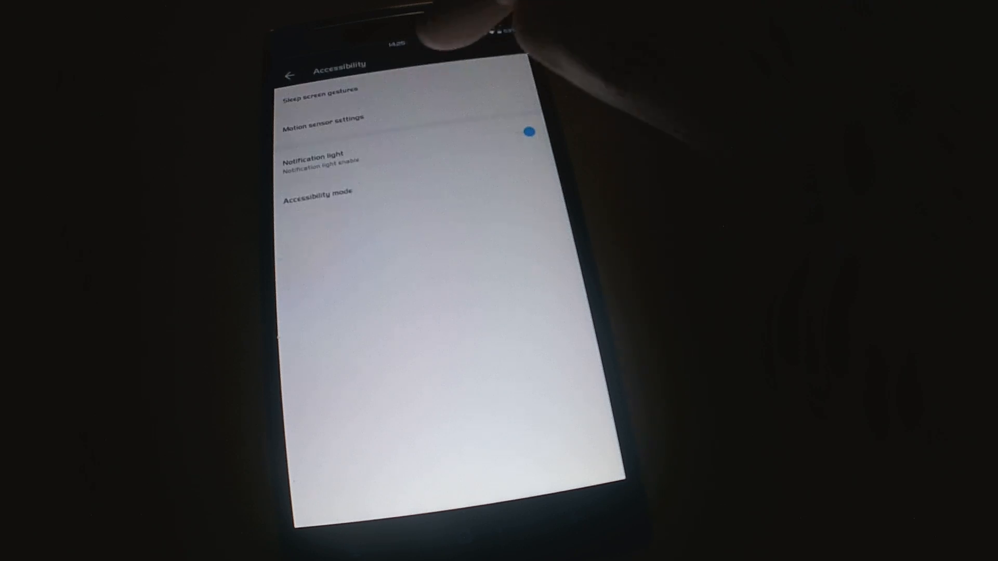
pyautogui.click(321, 90)
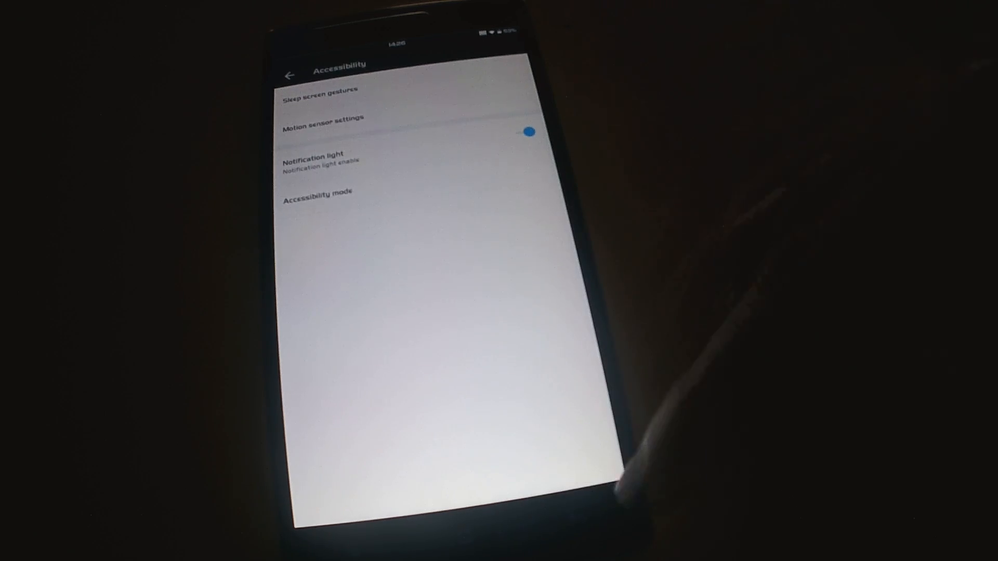
pyautogui.click(291, 75)
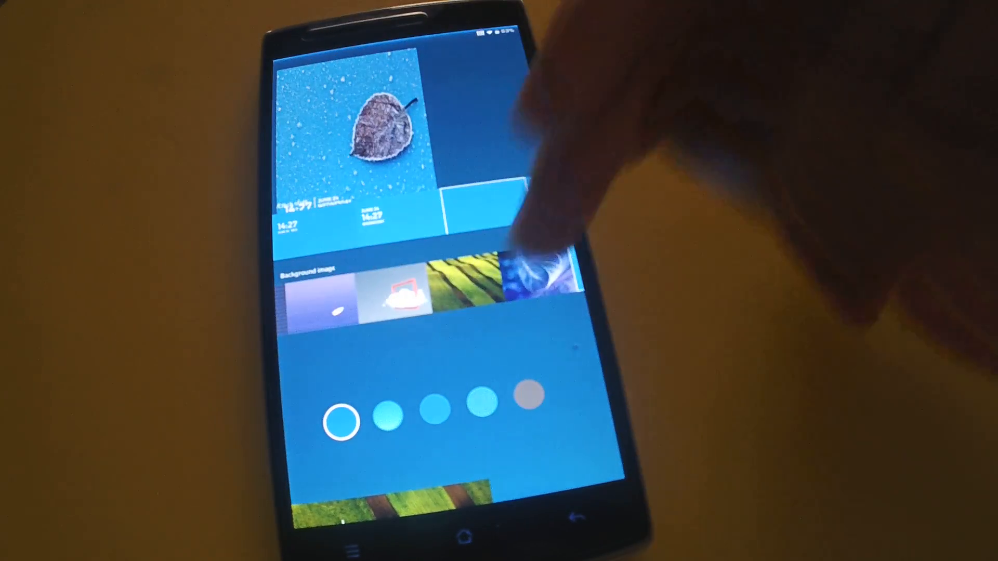
# Apply the cloud-in-red-frame background image with the orange theme colour.
pyautogui.click(536, 280)
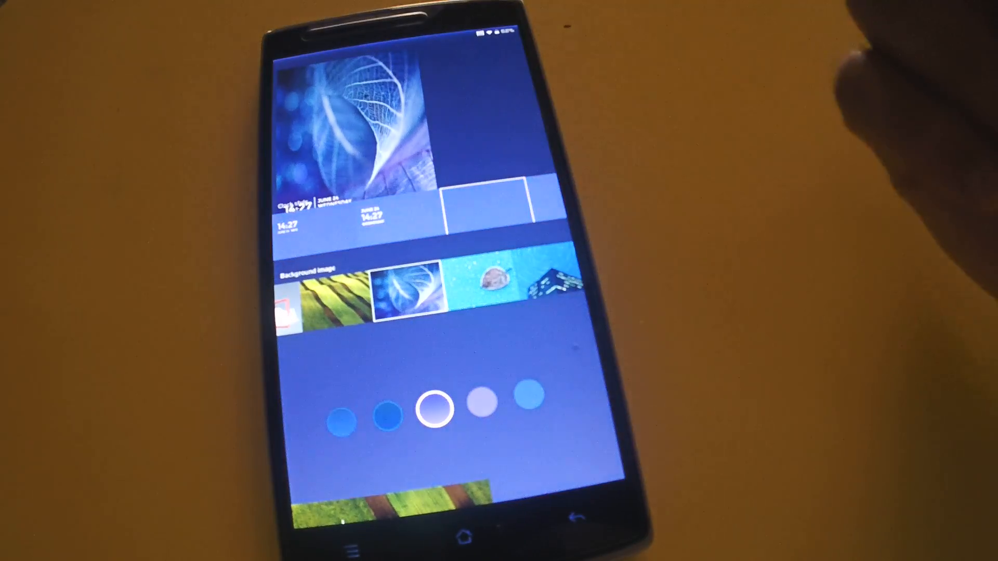
pyautogui.click(384, 415)
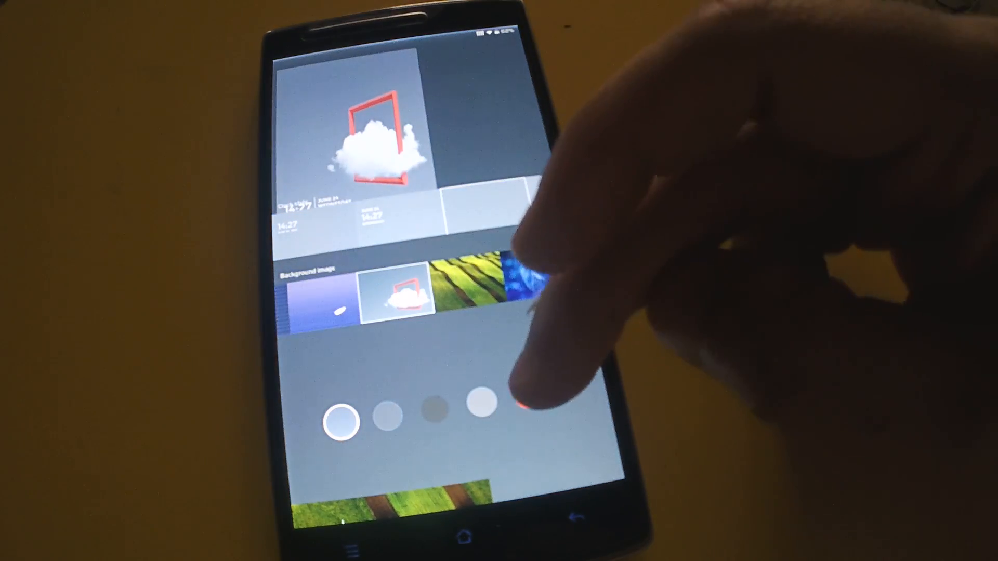
pyautogui.click(528, 395)
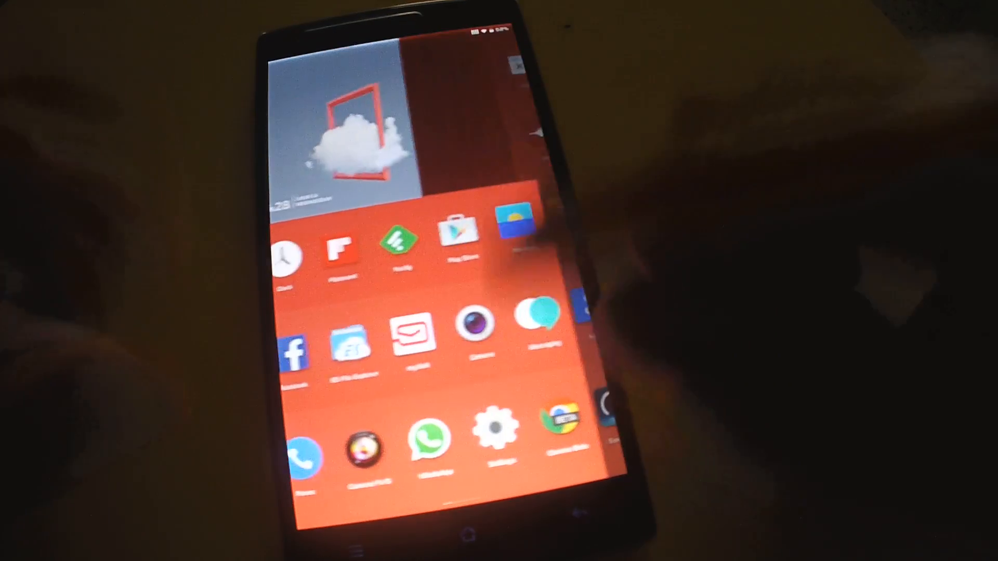
# Swipe to the app drawer and launch ROM Toolbox Pro on its Performance tab.
pyautogui.hscroll(-3)
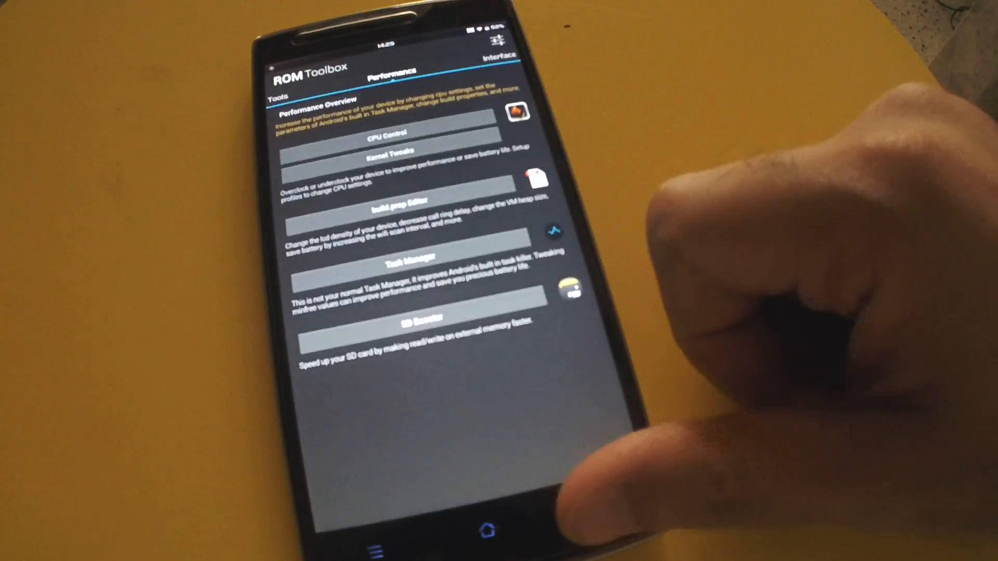
# Leave ROM Toolbox via Home and swipe to the full installed-apps list.
pyautogui.click(486, 529)
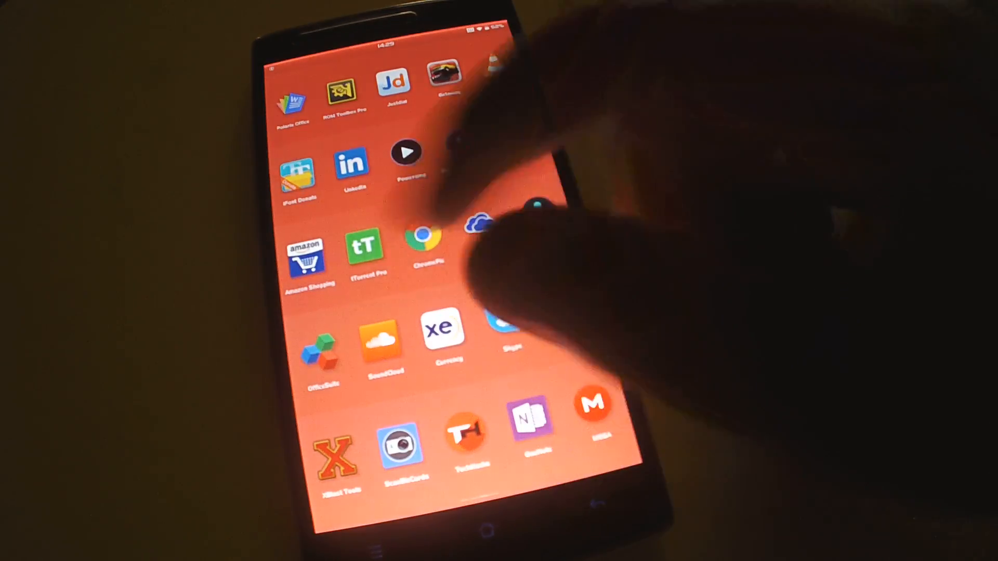
pyautogui.hscroll(-3)
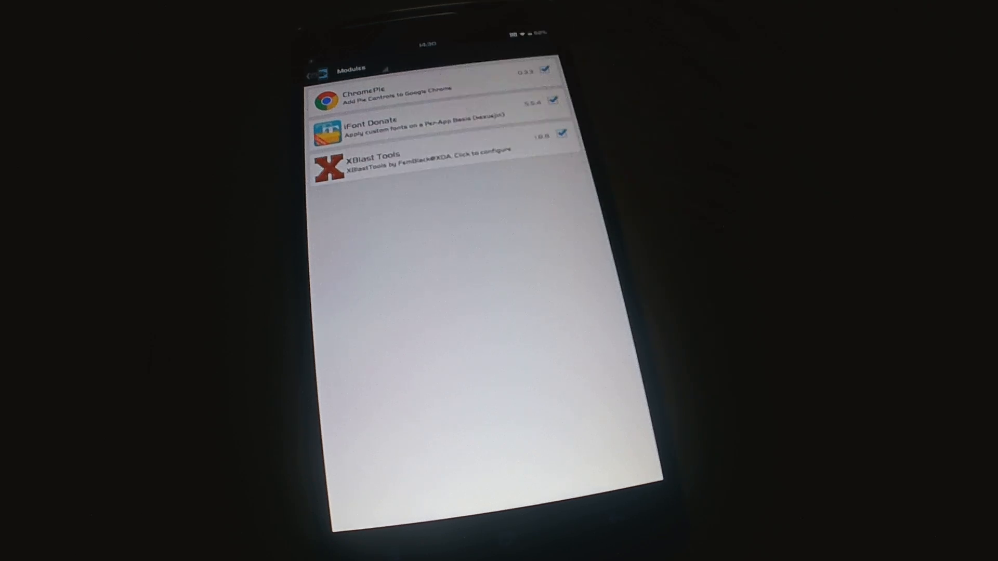
# Enter XBlast Tools from the Xposed modules list alongside ChromePie and iFont Donate.
pyautogui.click(361, 158)
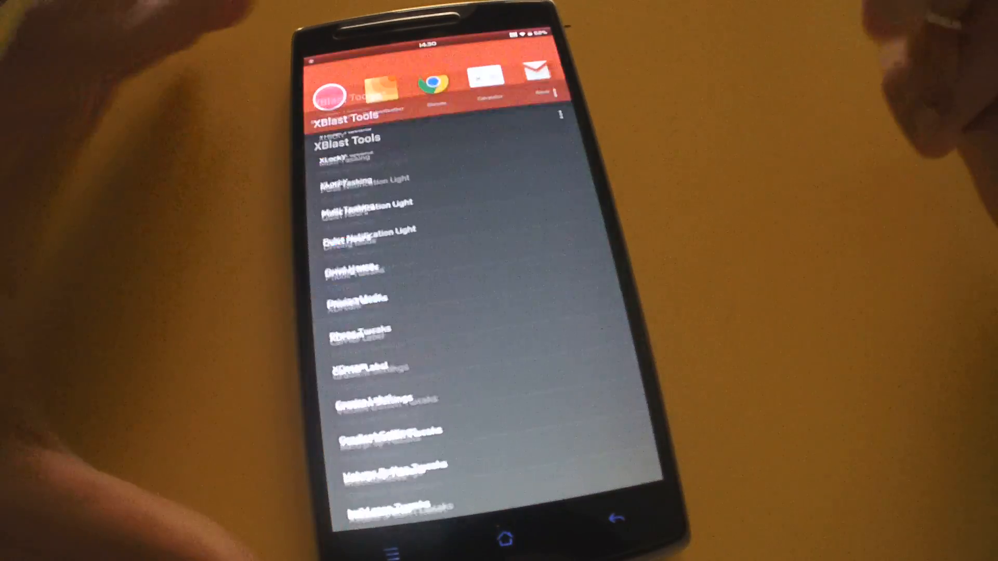
# Use an app circle bar shortcut over XBlast Tools to return to the home screen.
pyautogui.click(498, 534)
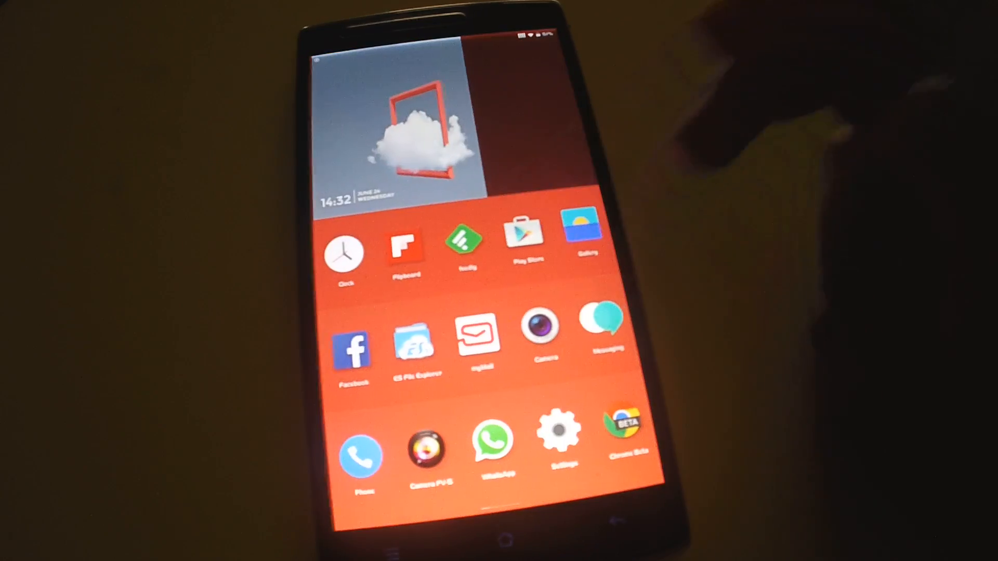
# Show the sdcard Download folder in ES File Explorer as a detailed list of APKs and zips.
pyautogui.click(414, 347)
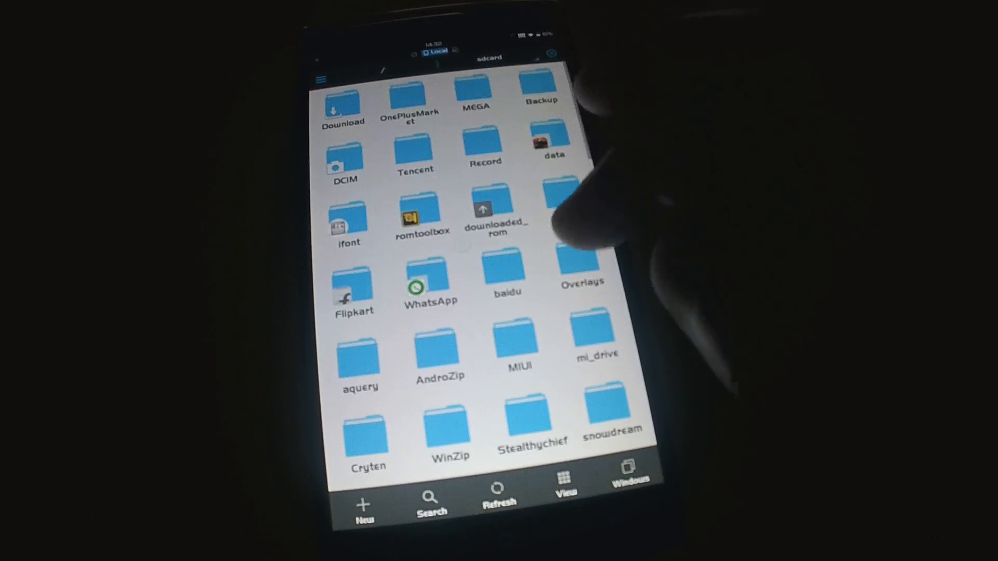
pyautogui.scroll(-3)
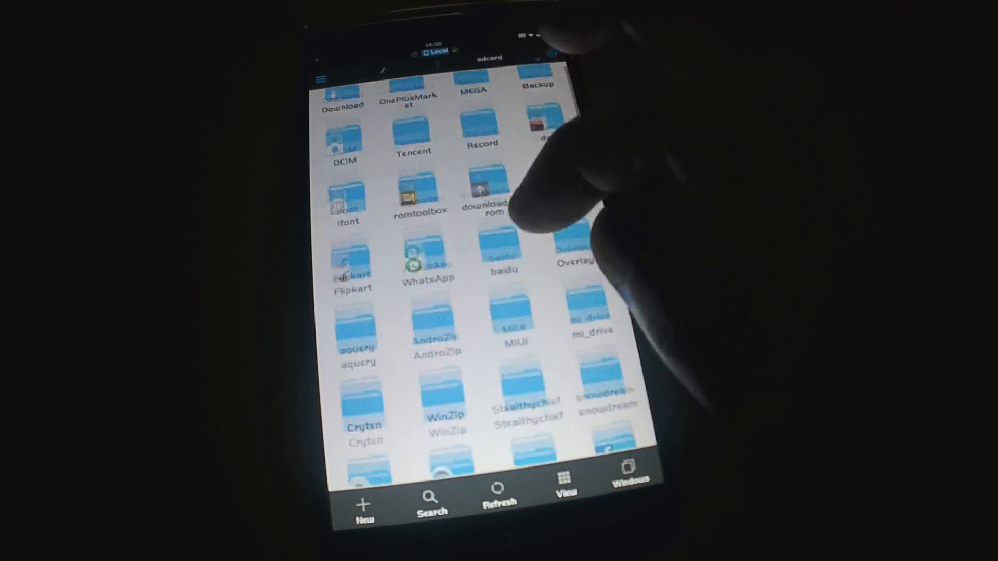
pyautogui.click(342, 89)
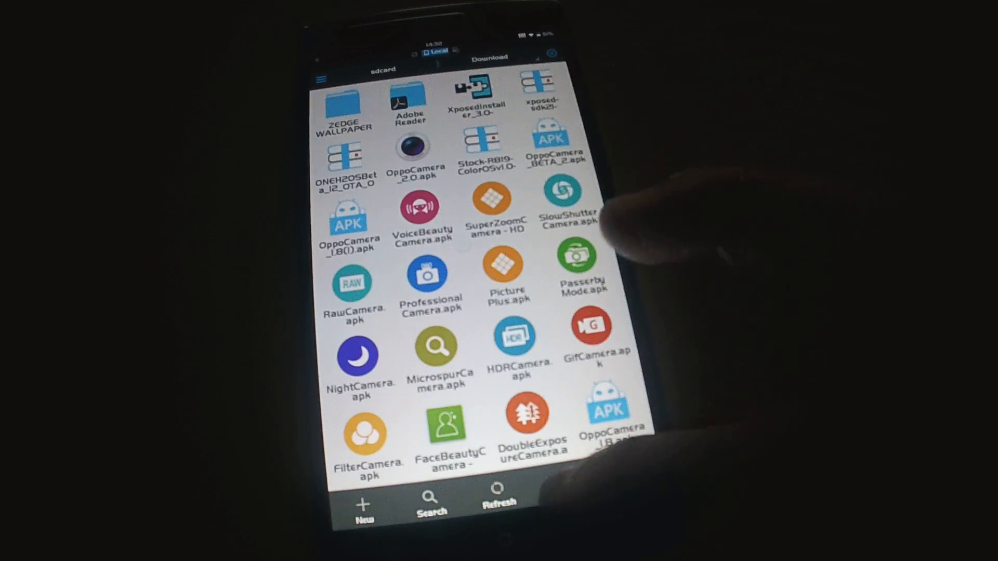
pyautogui.click(566, 497)
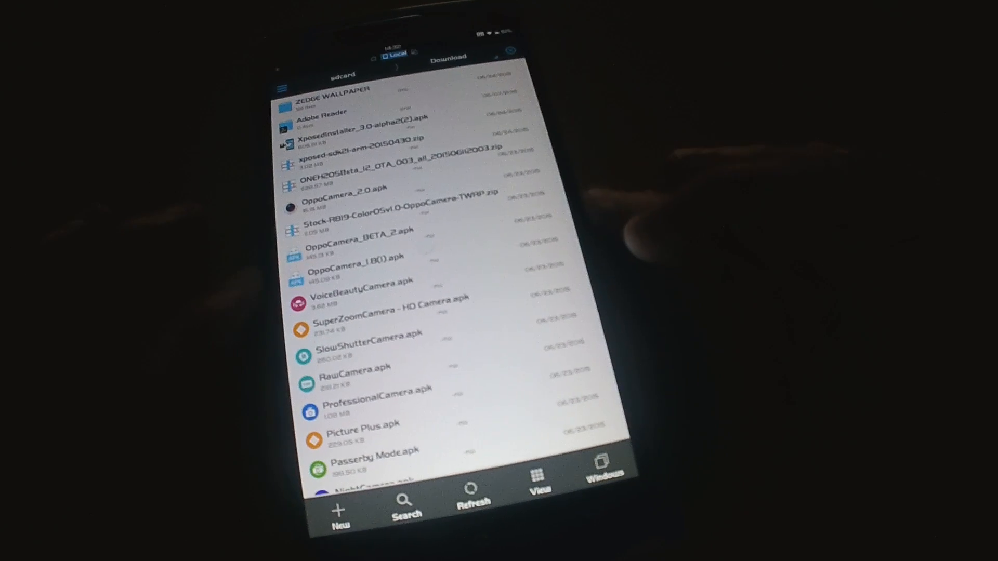
pyautogui.scroll(-3)
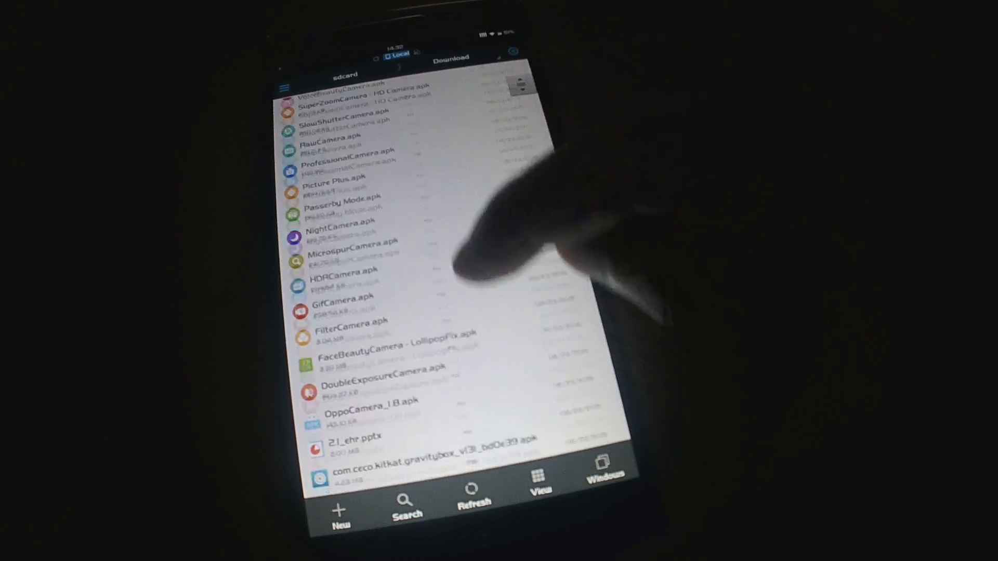
pyautogui.scroll(-3)
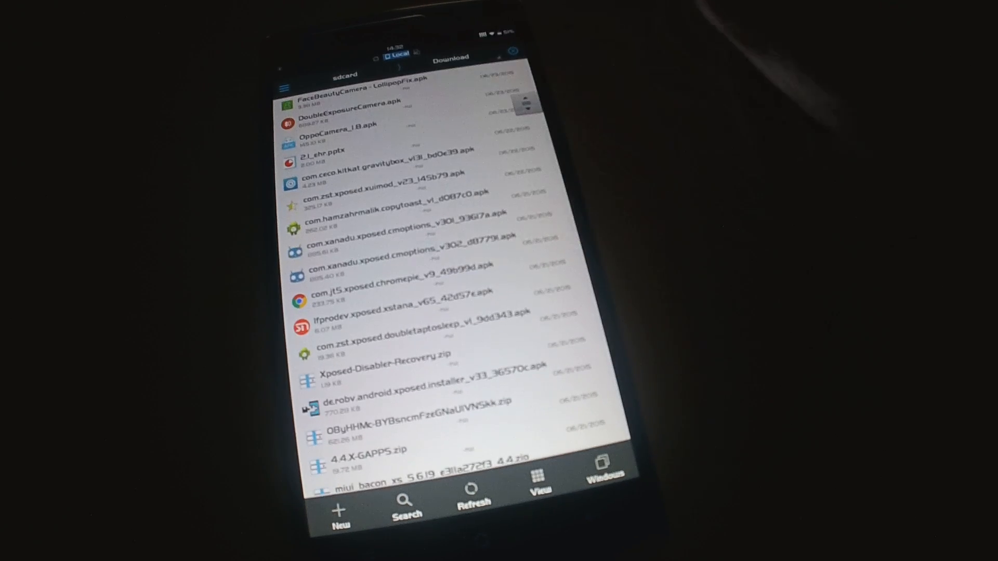
pyautogui.scroll(-3)
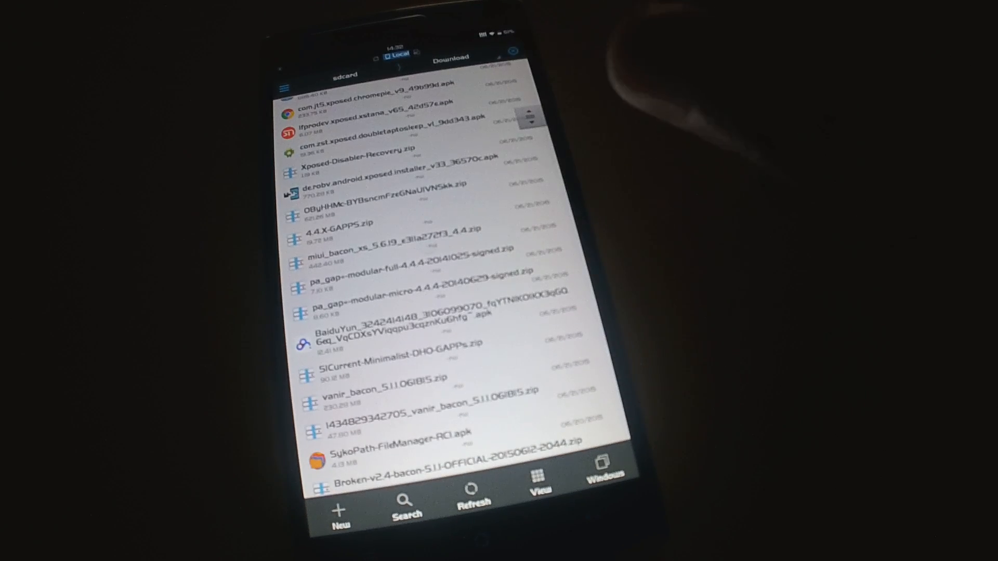
pyautogui.scroll(-3)
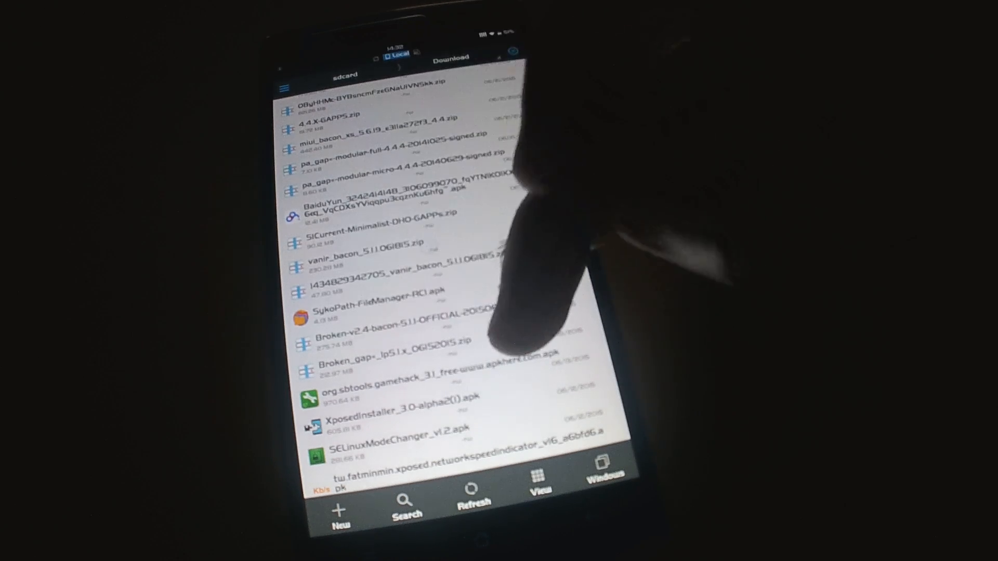
pyautogui.scroll(-3)
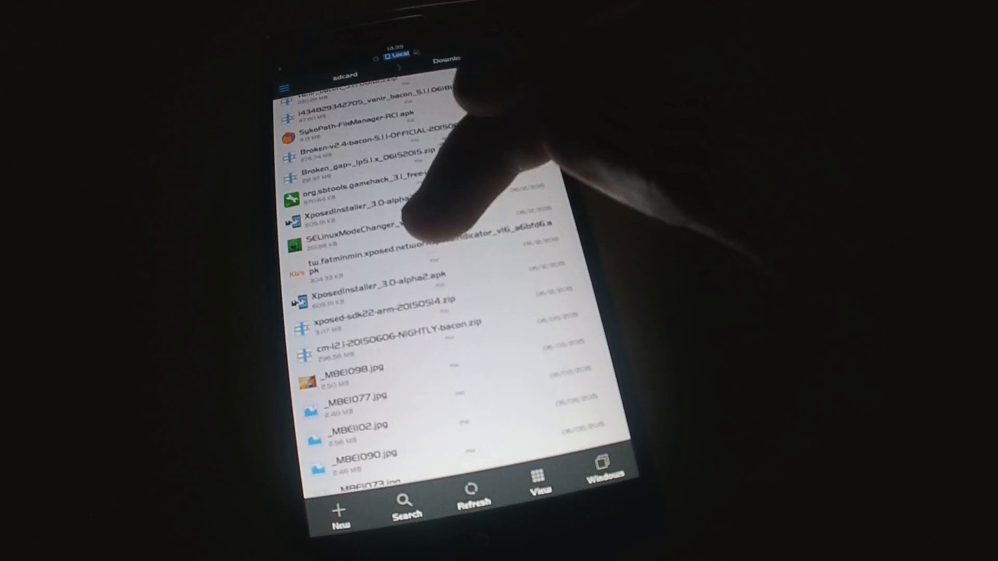
pyautogui.scroll(-3)
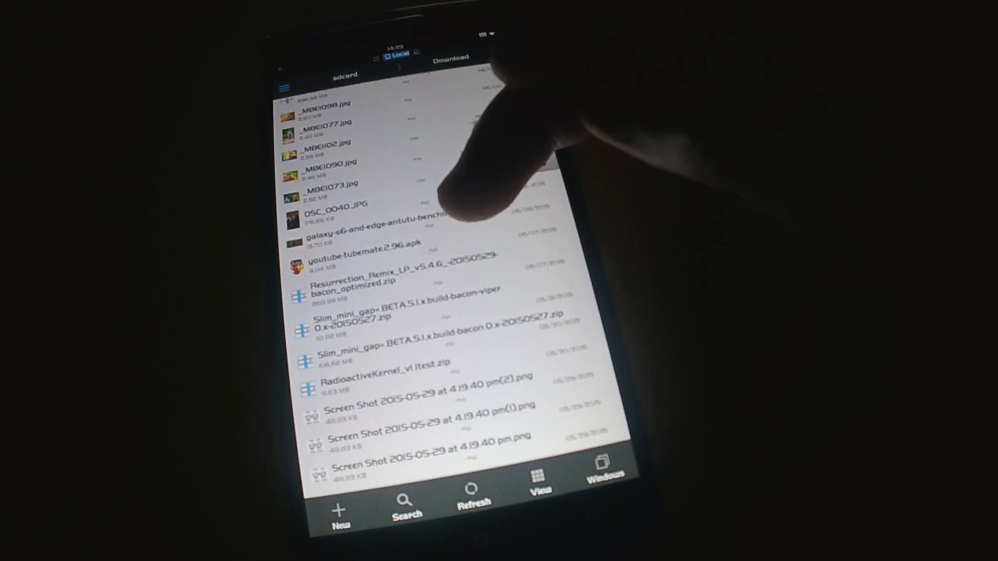
pyautogui.scroll(-3)
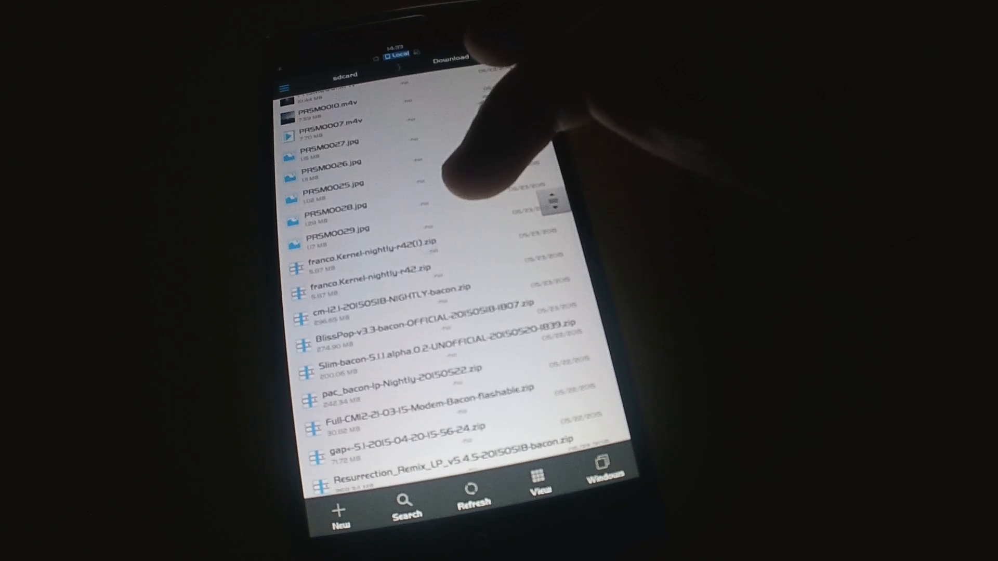